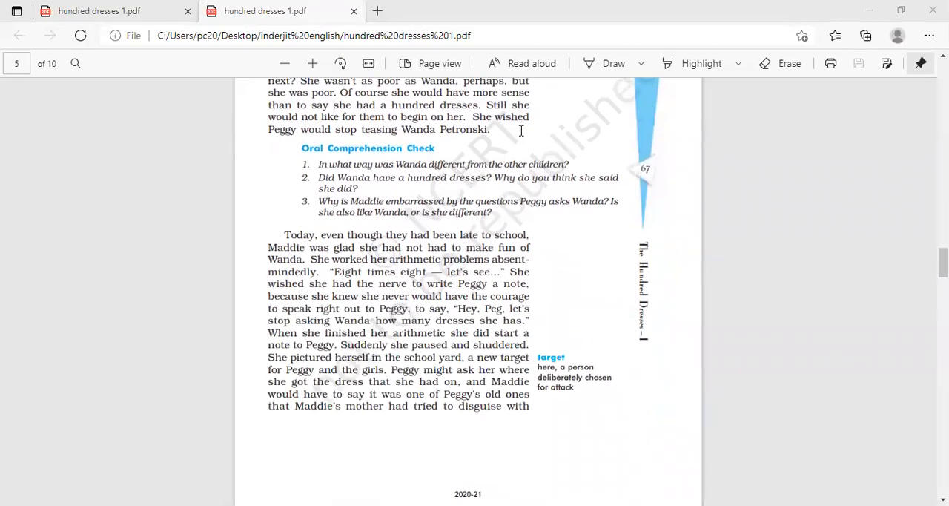
# - Scroll down past the page 5 comprehension check until page 6 begins to appear
pyautogui.scroll(-3)
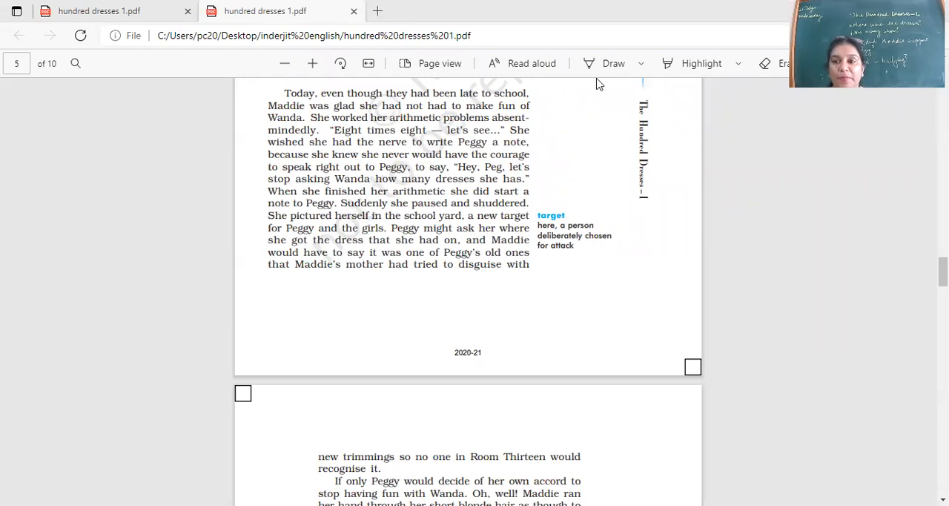
pyautogui.moveTo(596, 196)
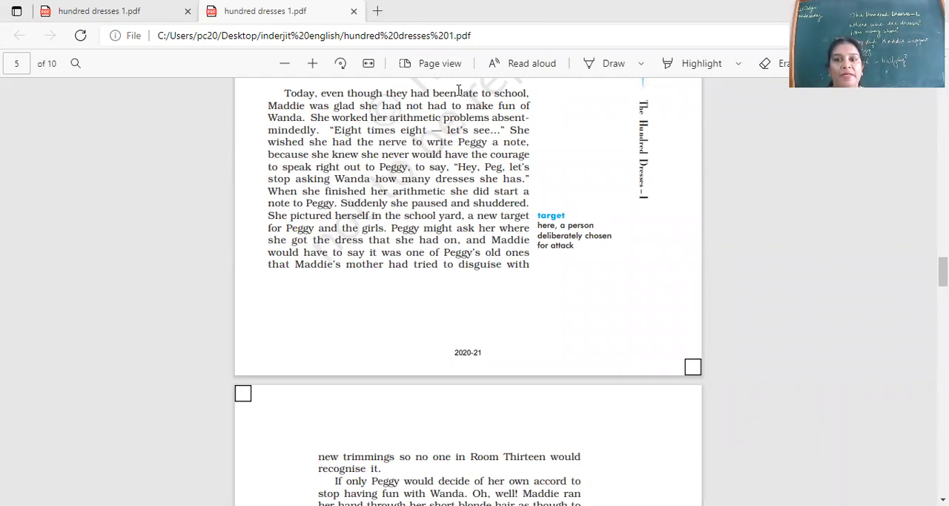
pyautogui.moveTo(580, 134)
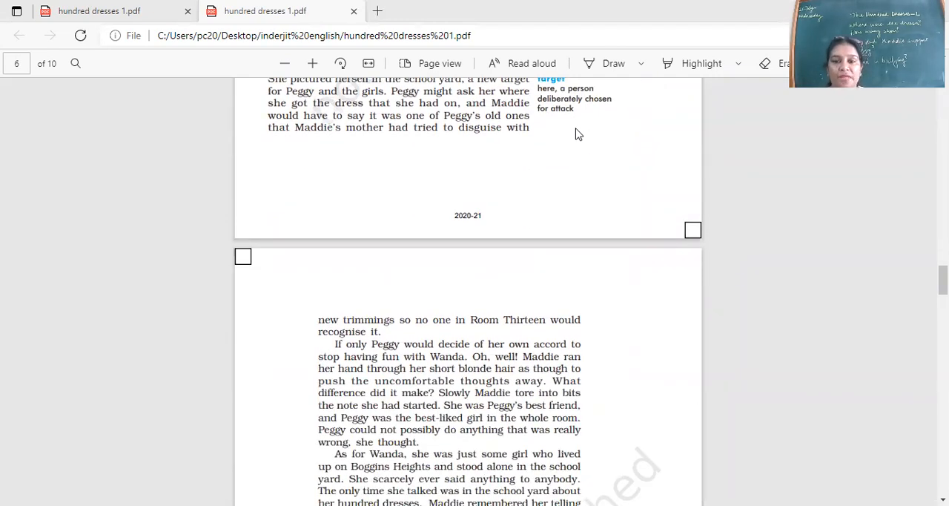
# - Scroll the PDF so the page 5 Oral Comprehension Check questions are back in view
pyautogui.scroll(-3)
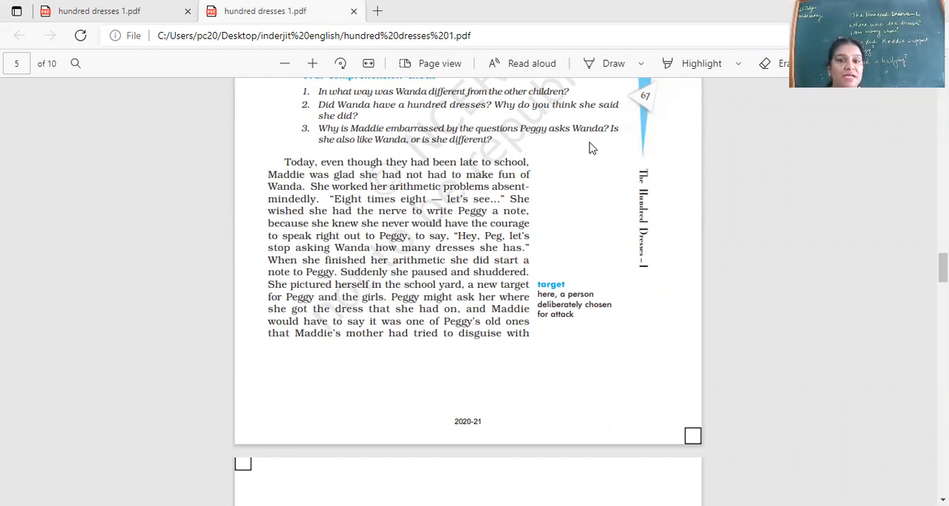
# - Scroll down onto page 6, showing Maddie's torn-up note and the paragraphs about Wanda's dresses
pyautogui.scroll(-3)
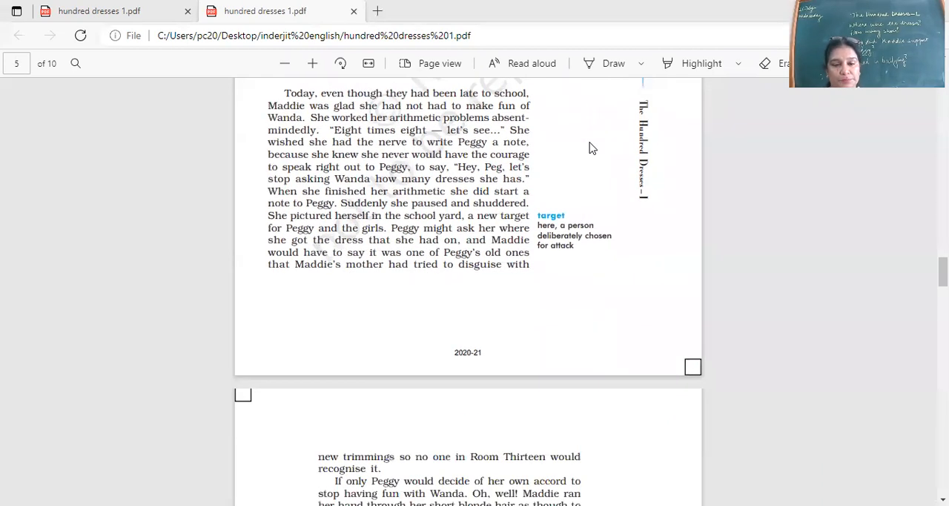
pyautogui.scroll(-3)
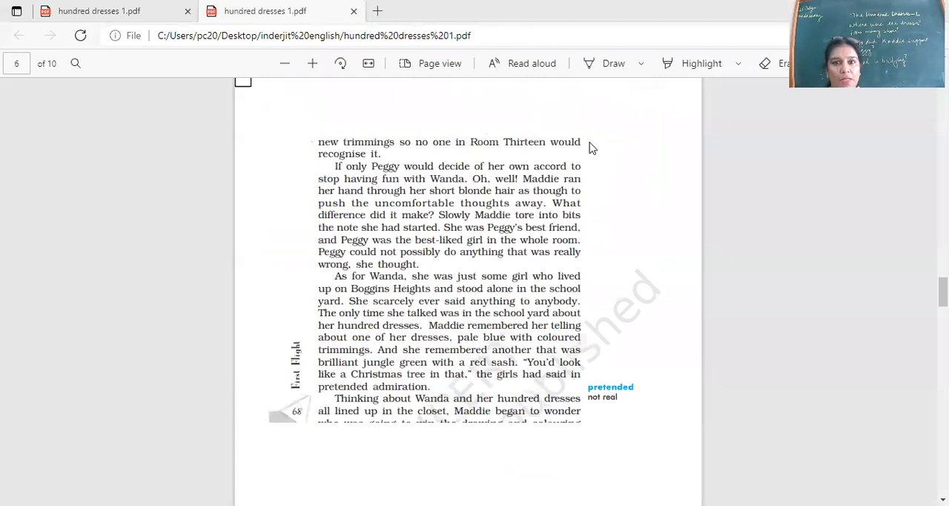
pyautogui.scroll(-3)
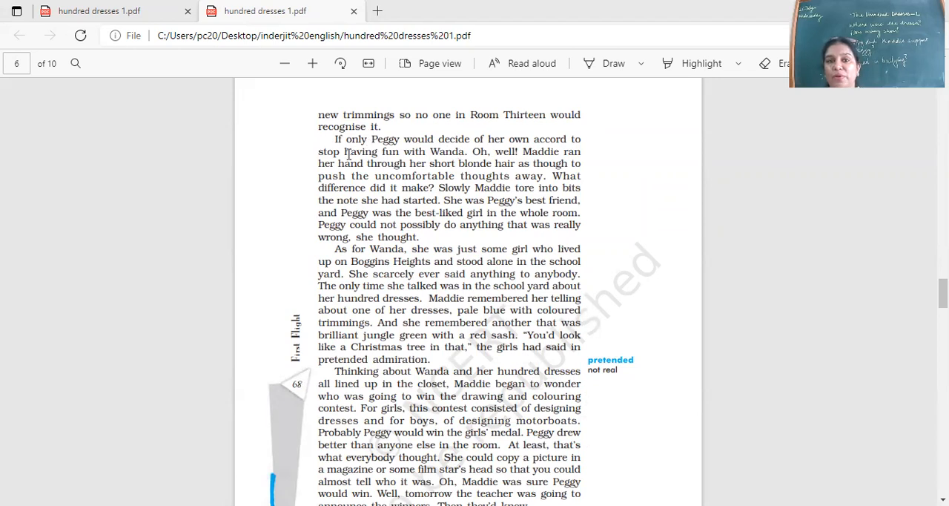
pyautogui.moveTo(423, 163)
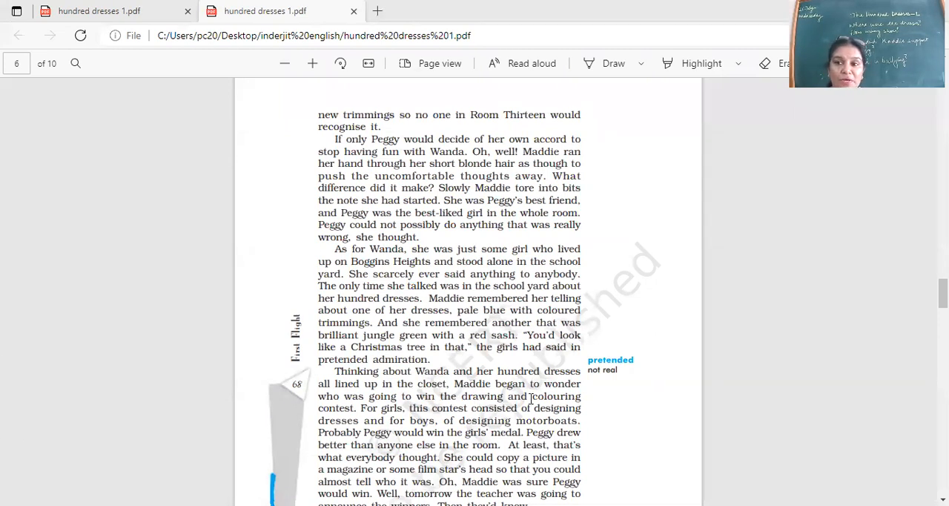
# - Scroll down slightly to the drawing contest and 'The next day it was drizzling' paragraph
pyautogui.scroll(-3)
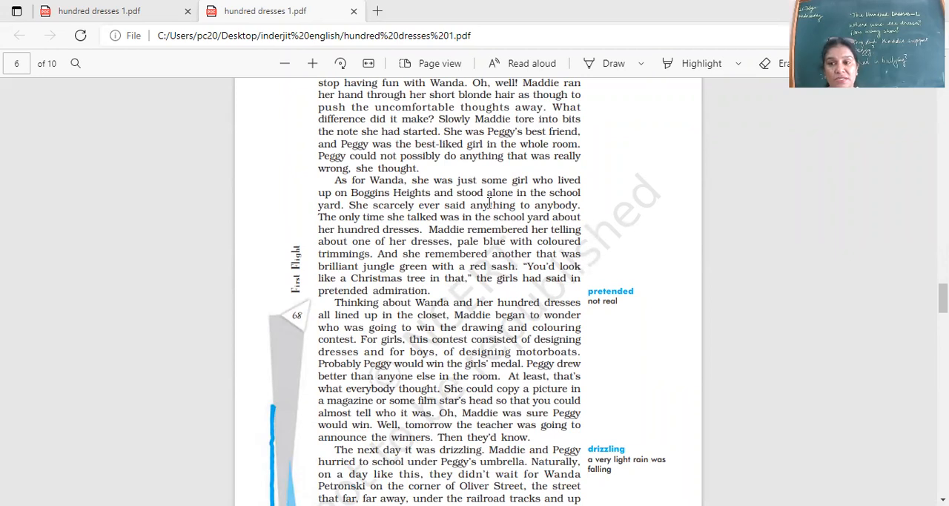
pyautogui.moveTo(522, 171)
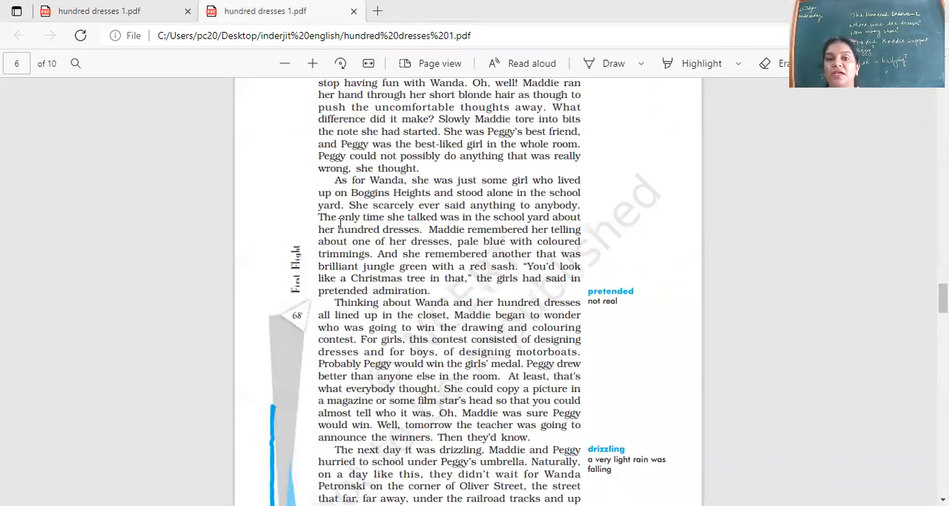
pyautogui.moveTo(406, 184)
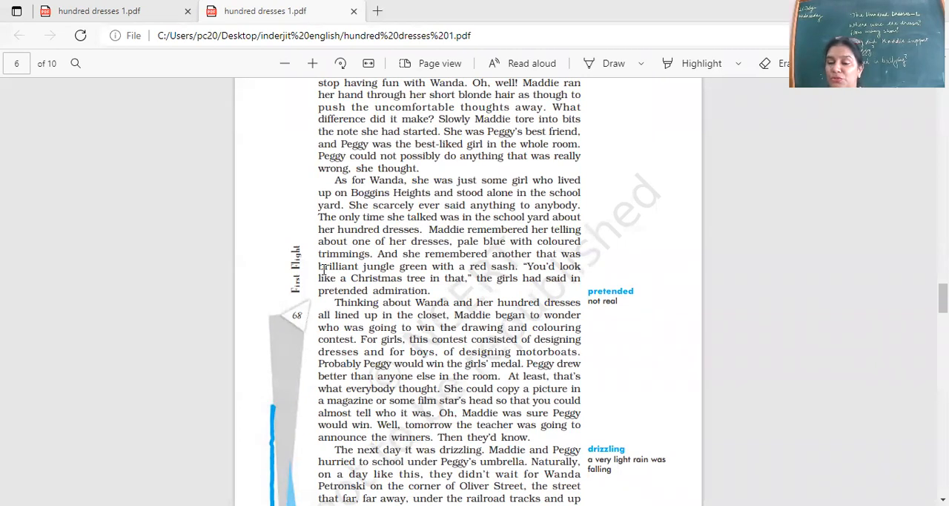
pyautogui.moveTo(234, 314)
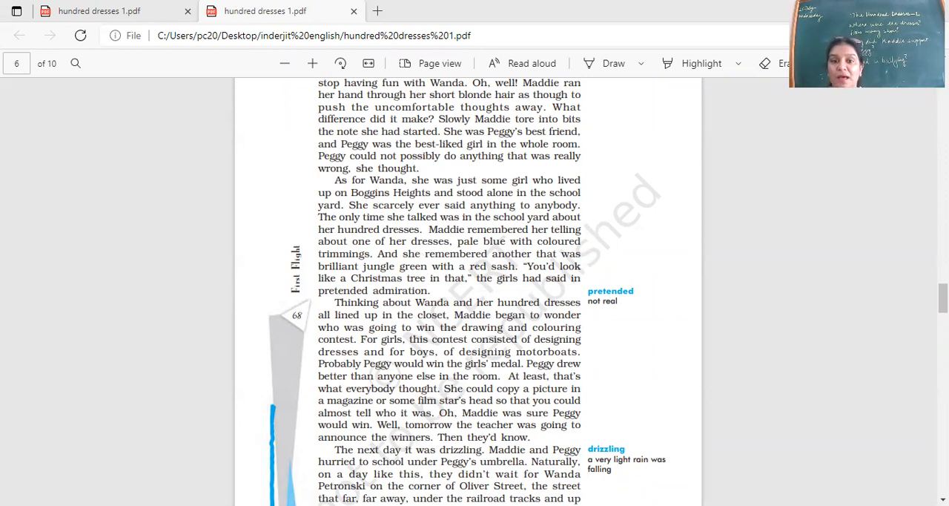
# - Scroll to the bottom of page 6 so the top of page 7 and Peggy's question appear
pyautogui.scroll(-3)
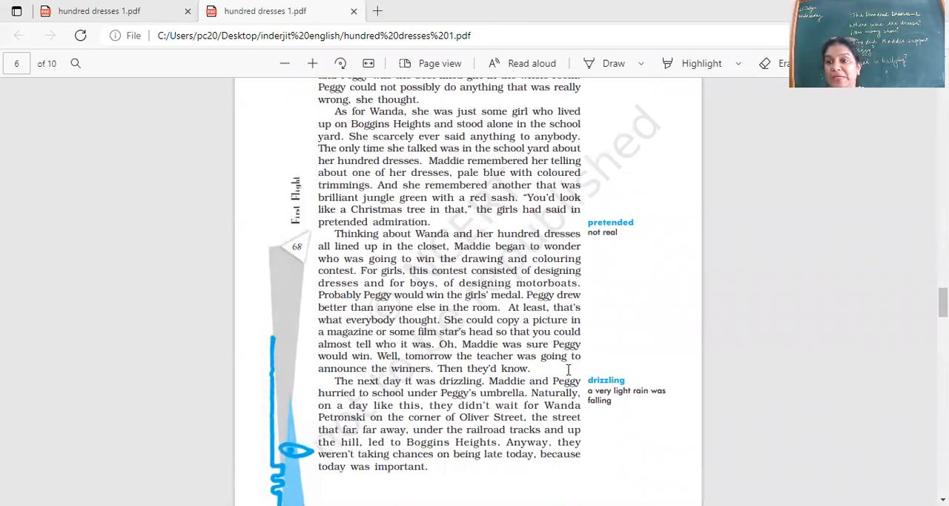
pyautogui.scroll(-3)
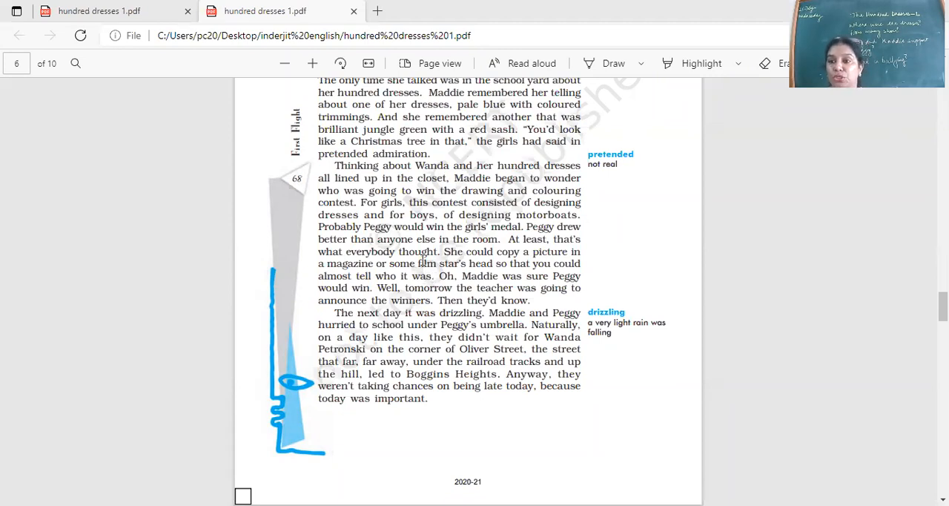
pyautogui.moveTo(507, 62)
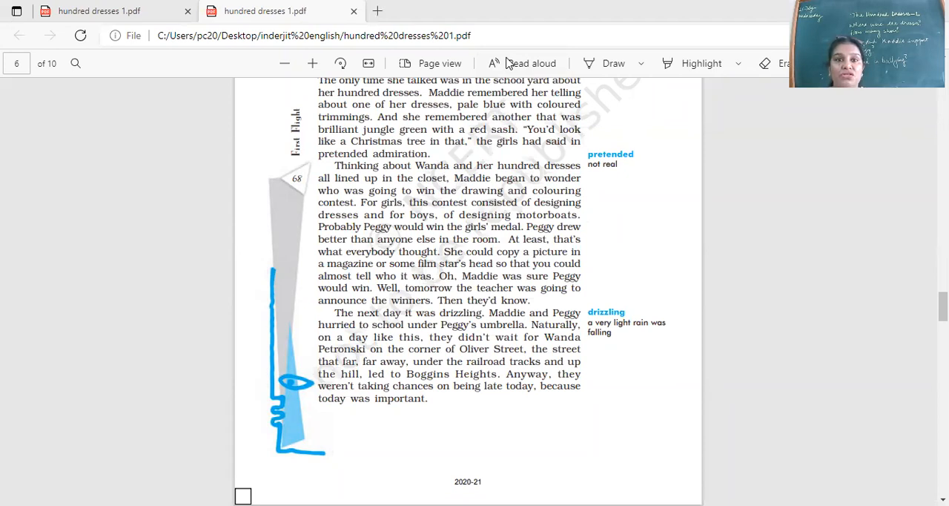
pyautogui.moveTo(677, 131)
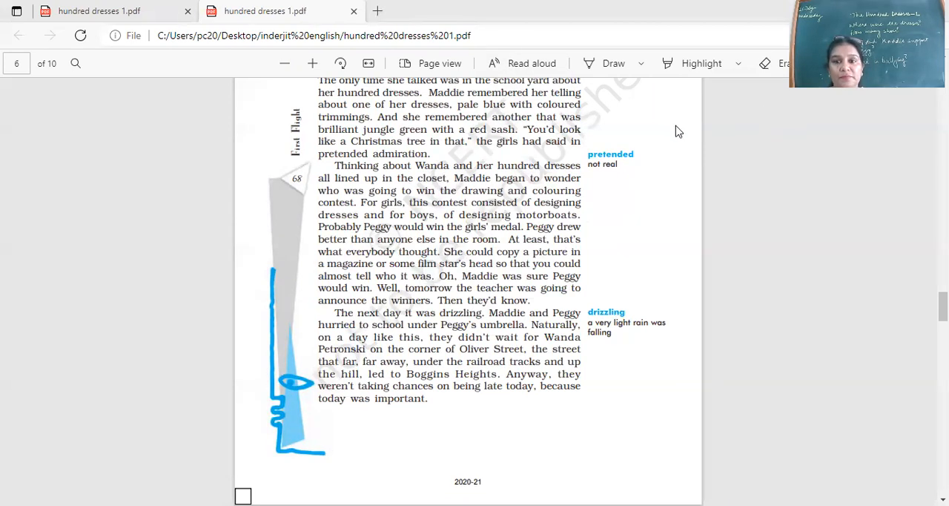
pyautogui.moveTo(605, 136)
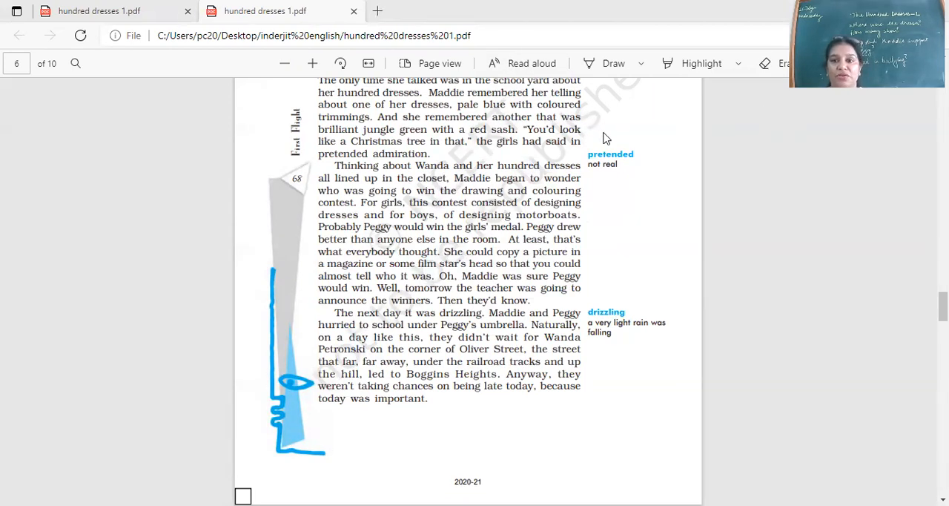
pyautogui.moveTo(661, 255)
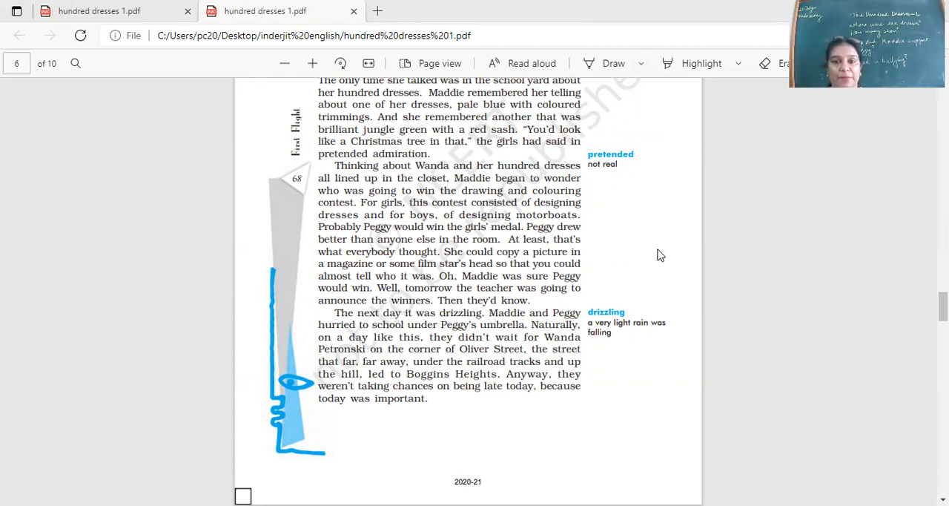
pyautogui.moveTo(617, 276)
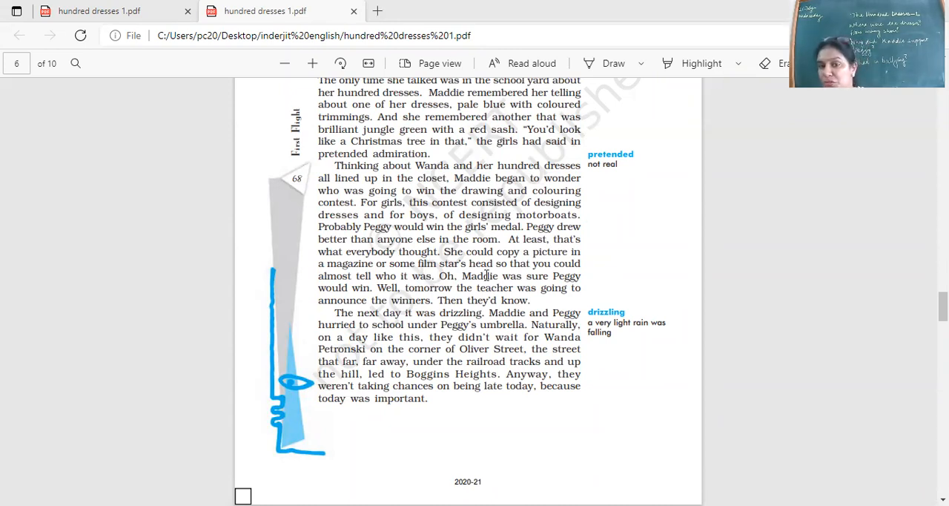
pyautogui.scroll(-3)
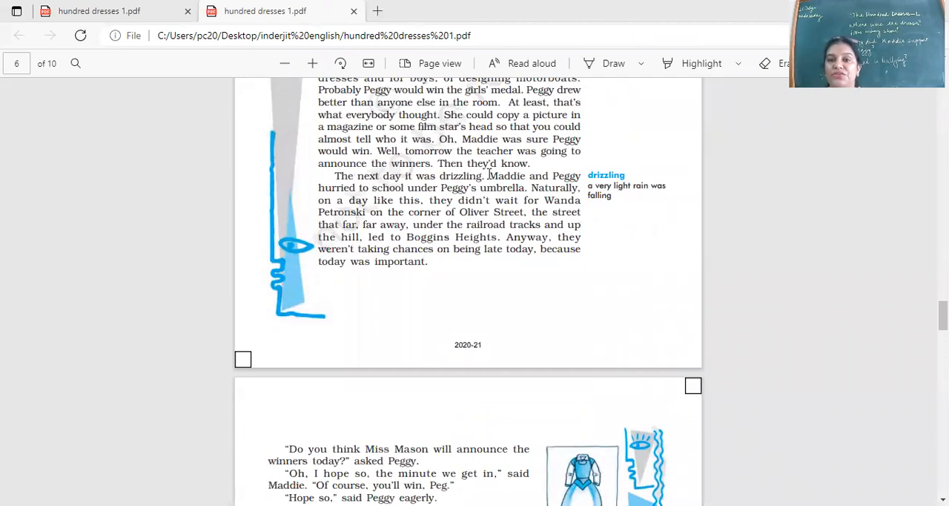
pyautogui.moveTo(240, 201)
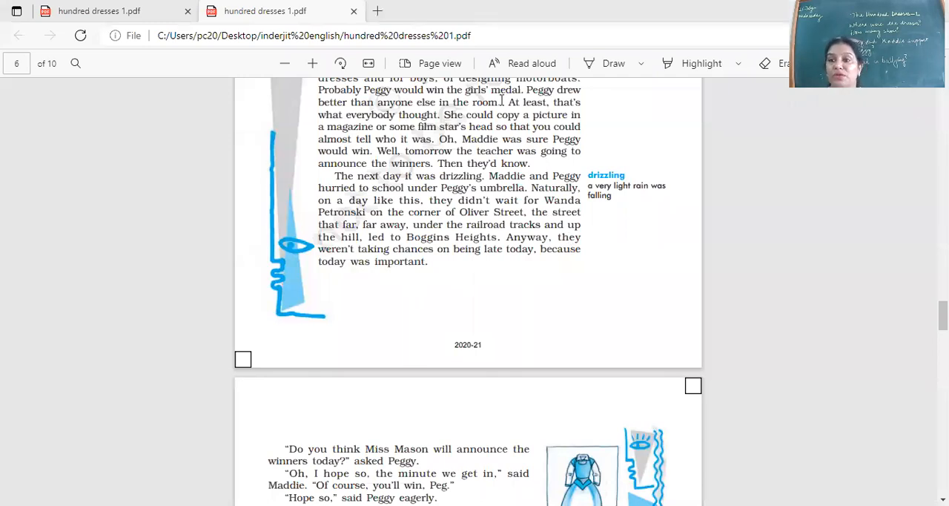
pyautogui.moveTo(481, 182)
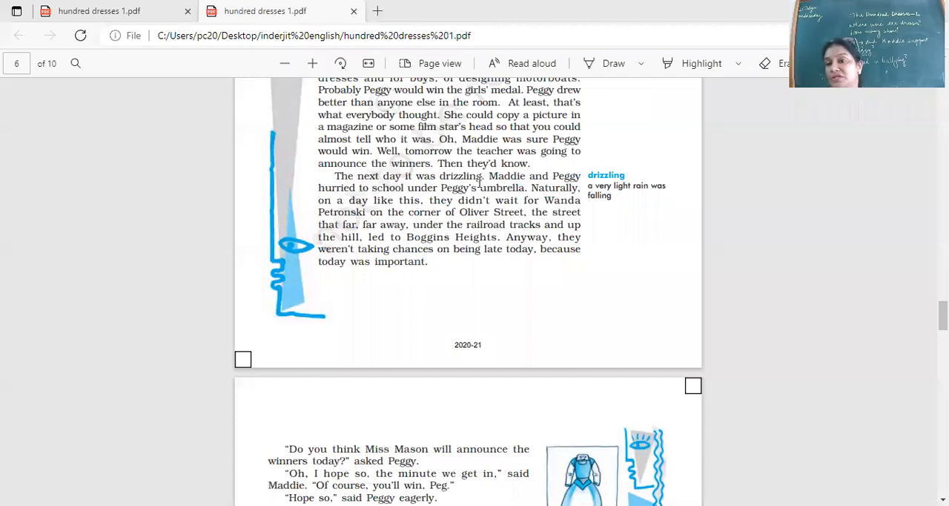
pyautogui.moveTo(475, 183)
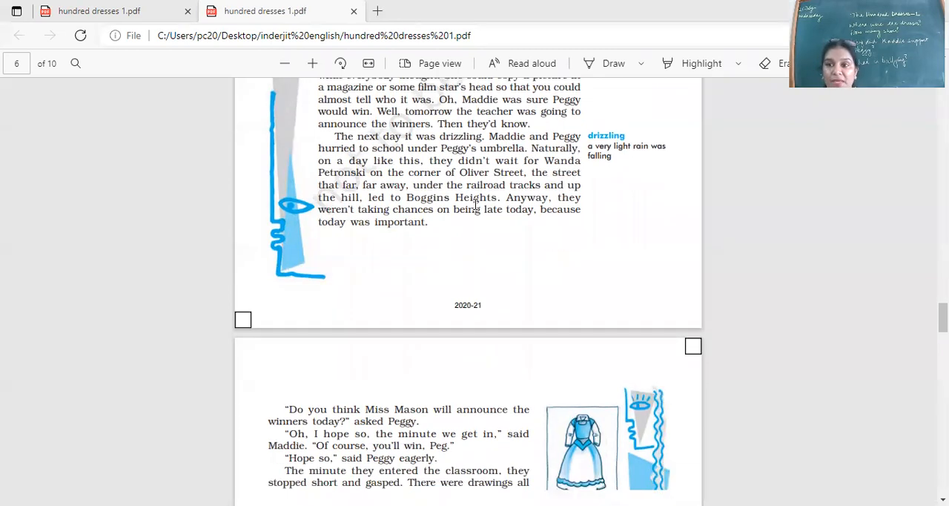
# - Scroll into page 7 to the classroom full of drawings and Miss Mason announcing the winners
pyautogui.scroll(-3)
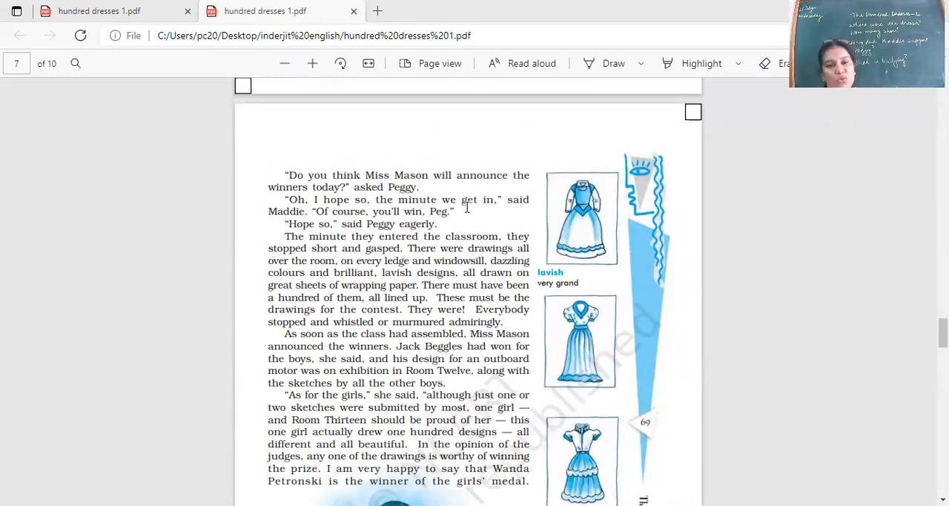
pyautogui.moveTo(503, 209)
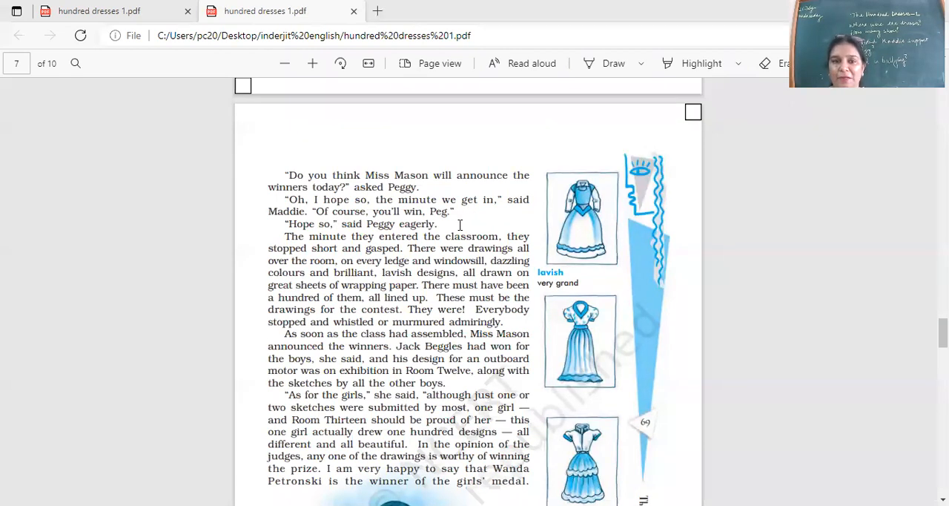
pyautogui.scroll(-3)
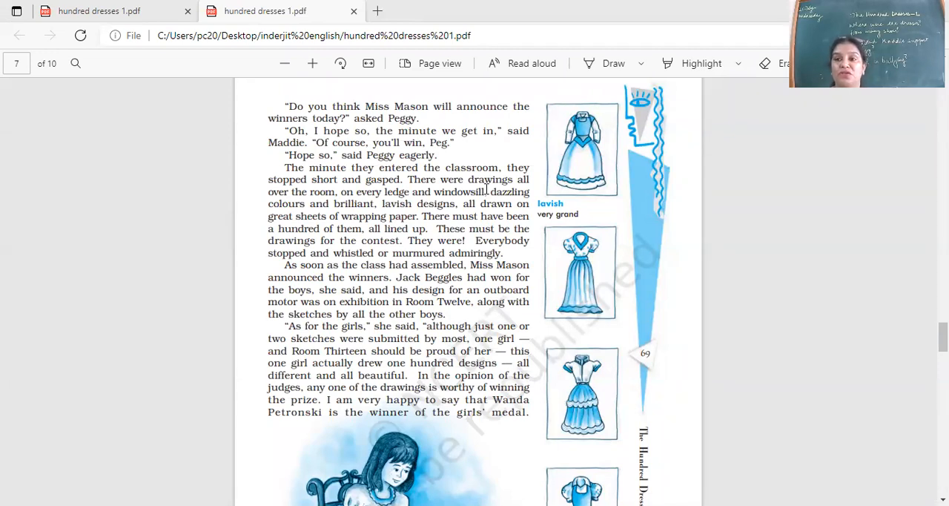
pyautogui.moveTo(558, 106)
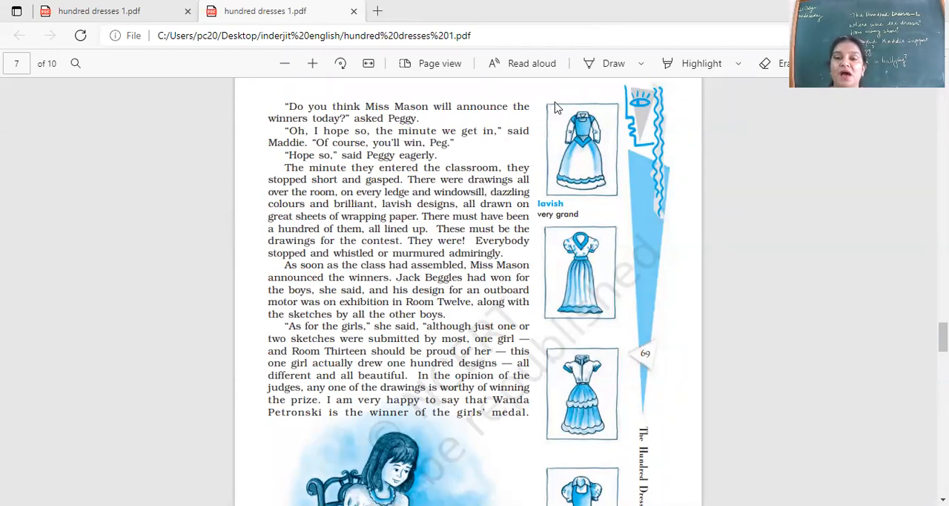
pyautogui.moveTo(562, 88)
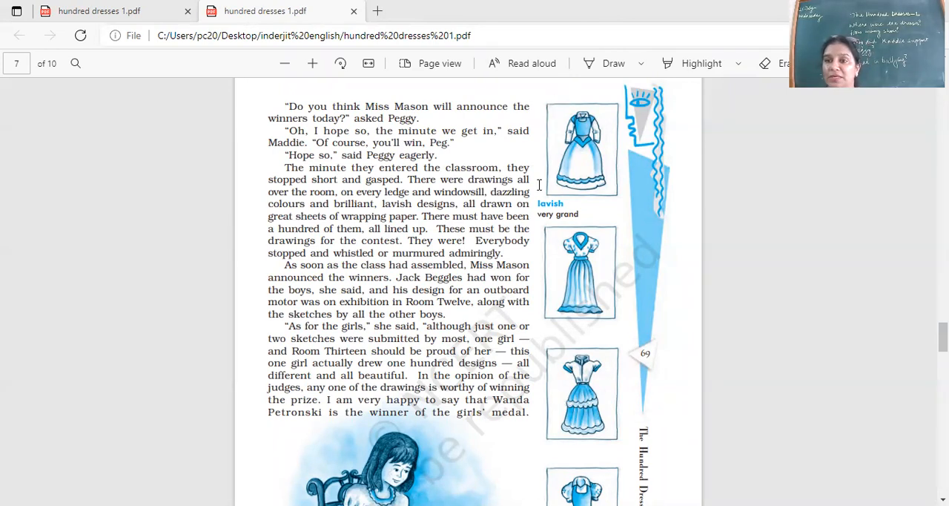
# - Scroll to the bottom of page 7, showing the girl-drawing illustration and the page footer
pyautogui.scroll(-3)
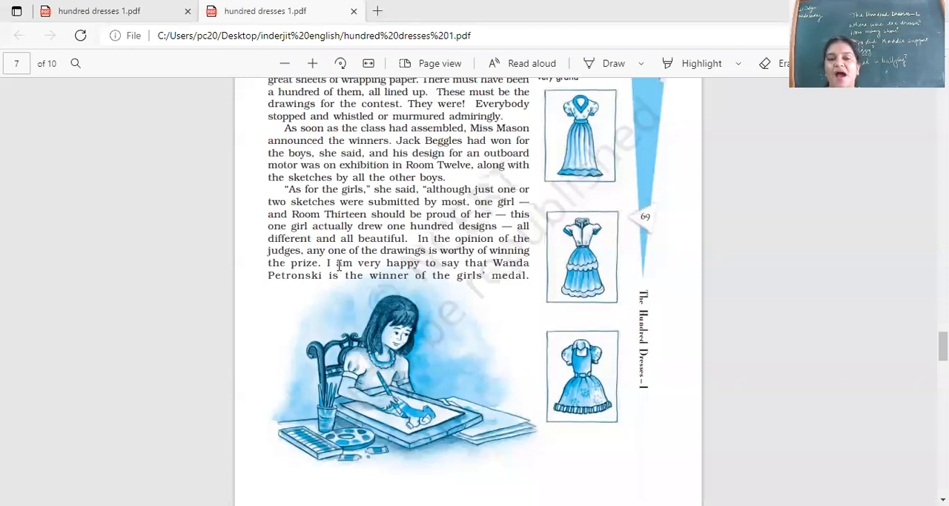
pyautogui.scroll(-3)
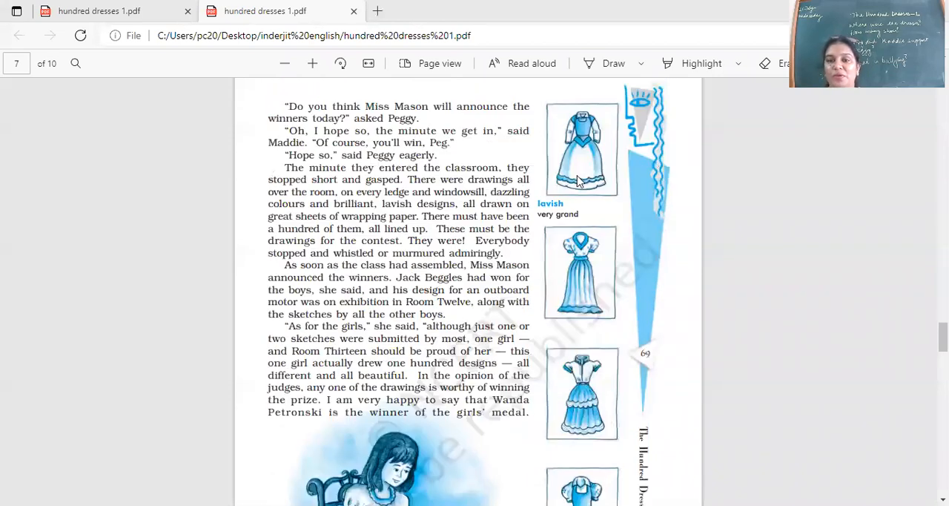
pyautogui.scroll(-3)
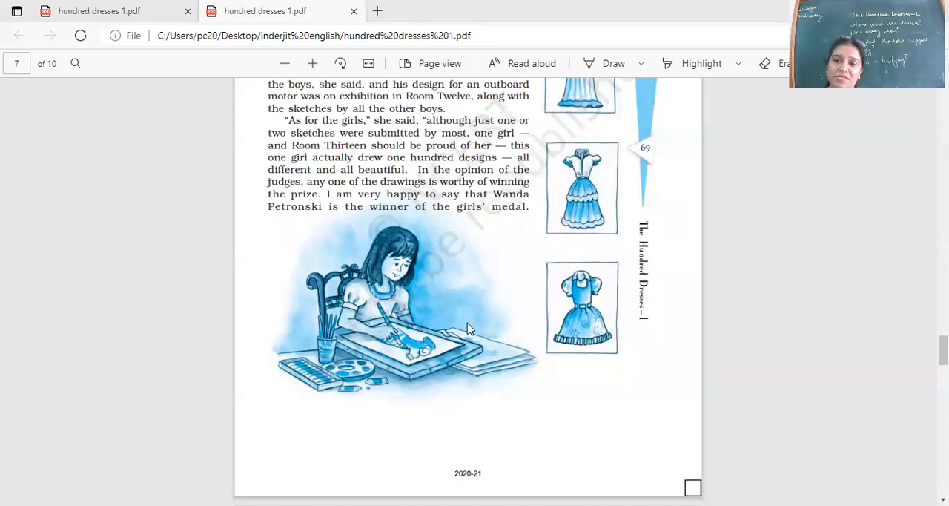
pyautogui.moveTo(378, 336)
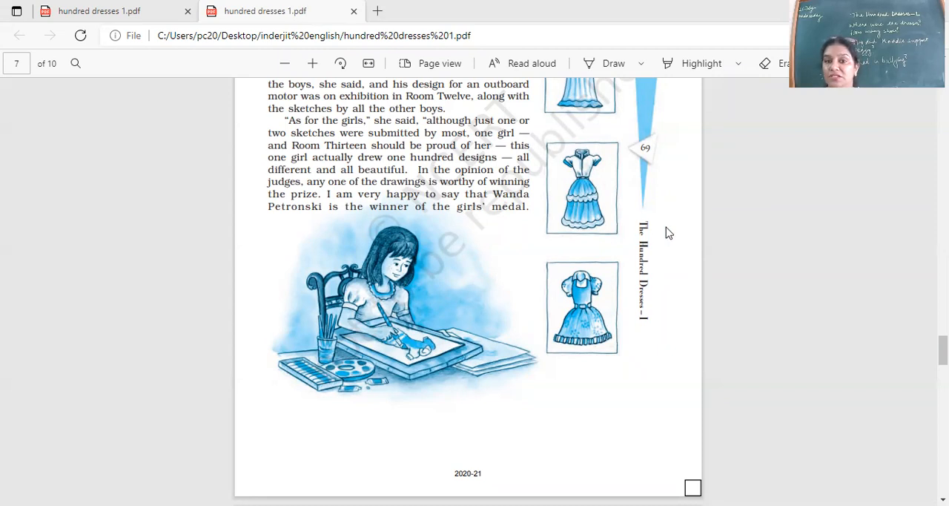
pyautogui.moveTo(904, 255)
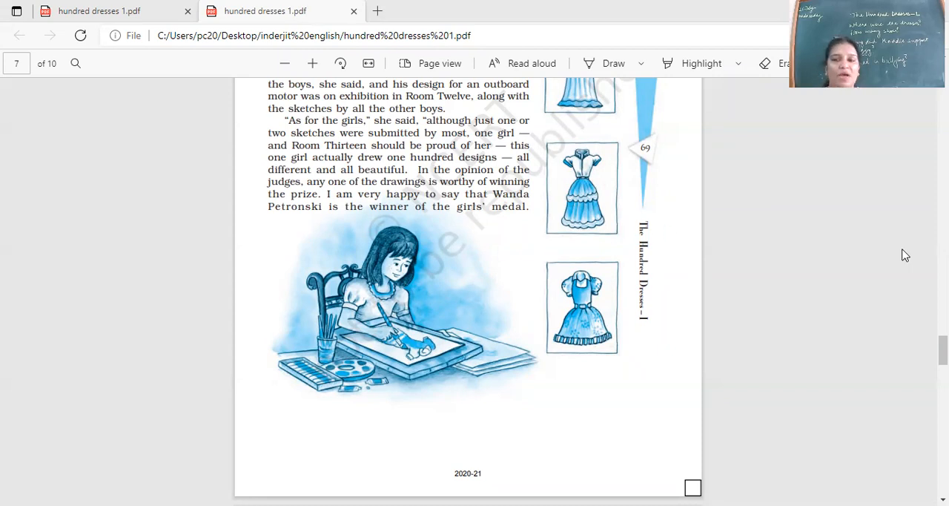
pyautogui.scroll(-3)
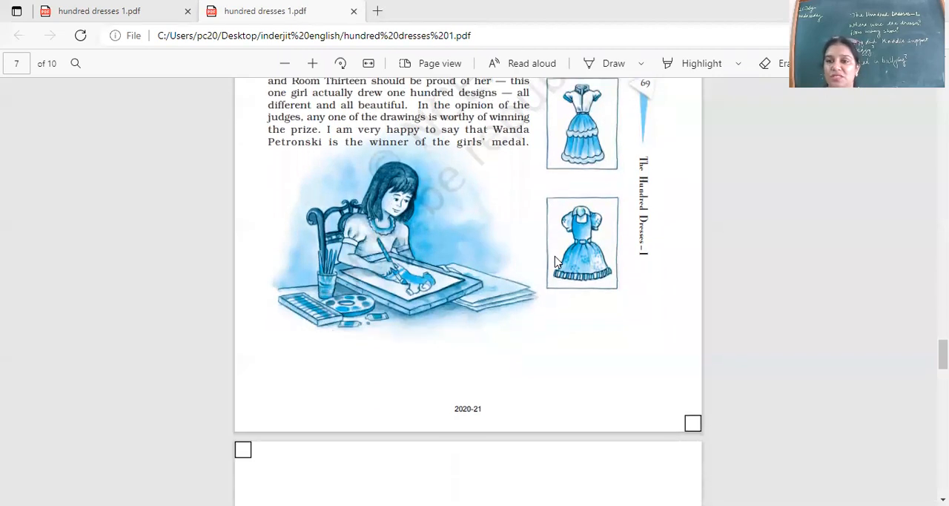
# - Scroll down page 8 until the Oral Comprehension Check questions are readable
pyautogui.scroll(-3)
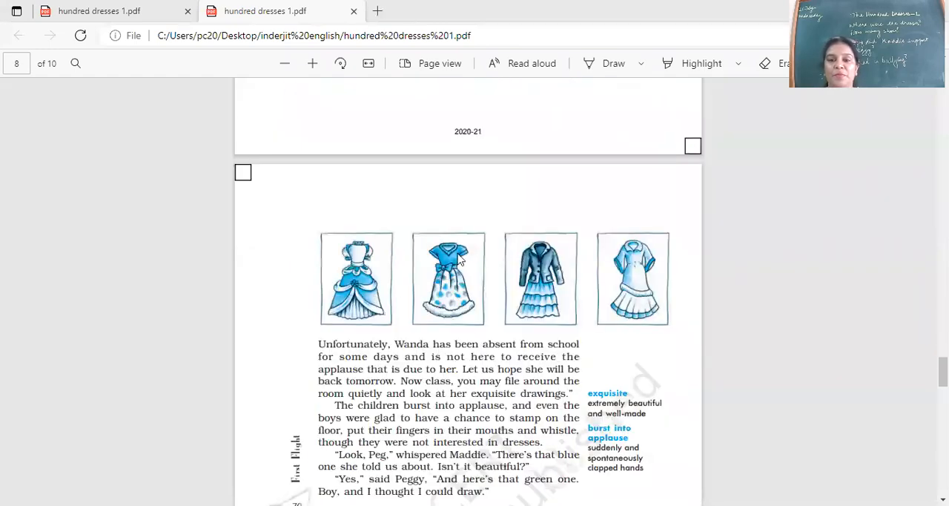
pyautogui.moveTo(640, 308)
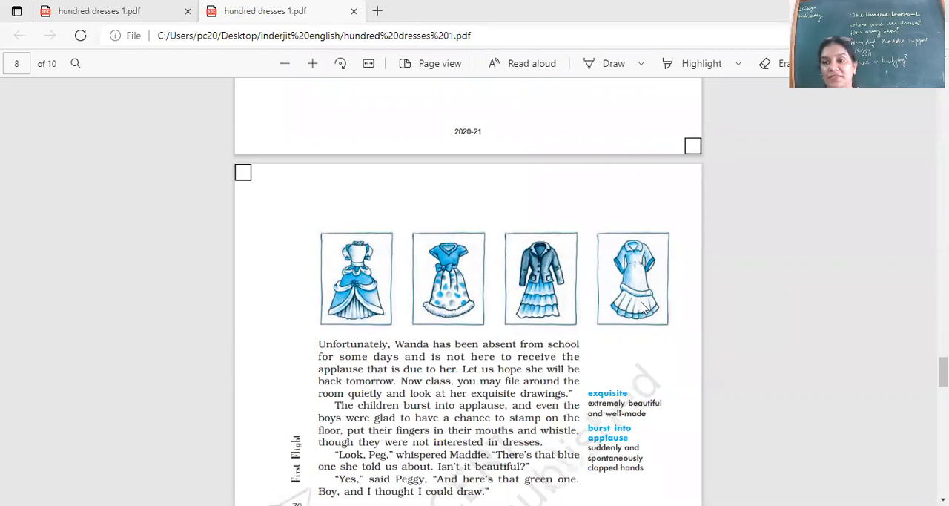
pyautogui.scroll(-3)
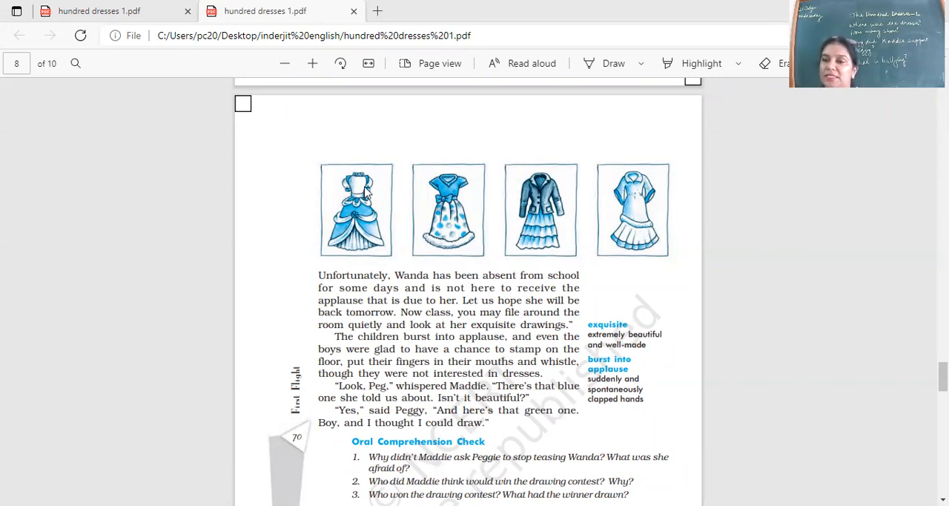
pyautogui.moveTo(565, 246)
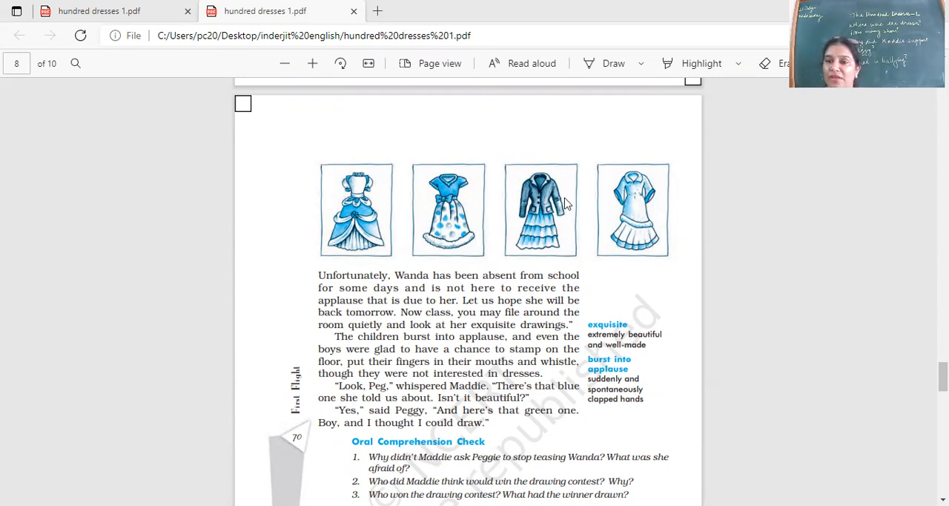
pyautogui.moveTo(652, 225)
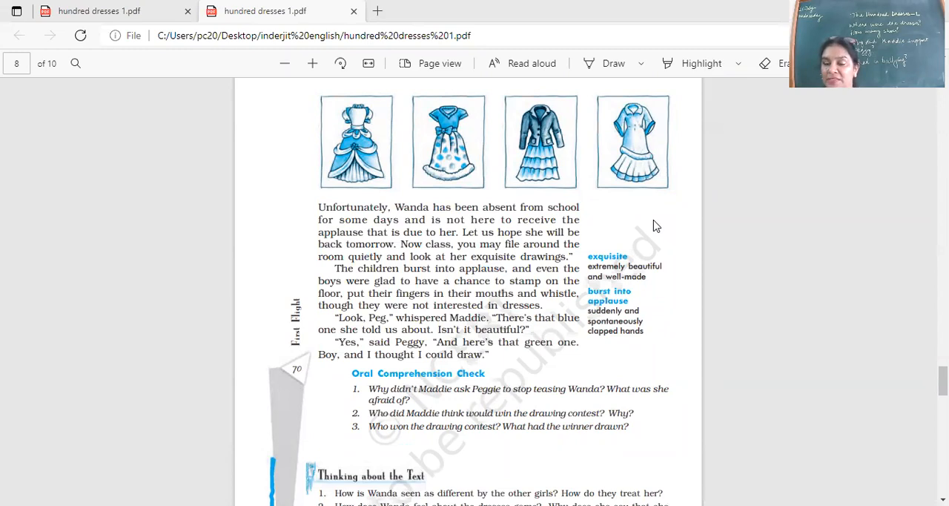
pyautogui.scroll(-3)
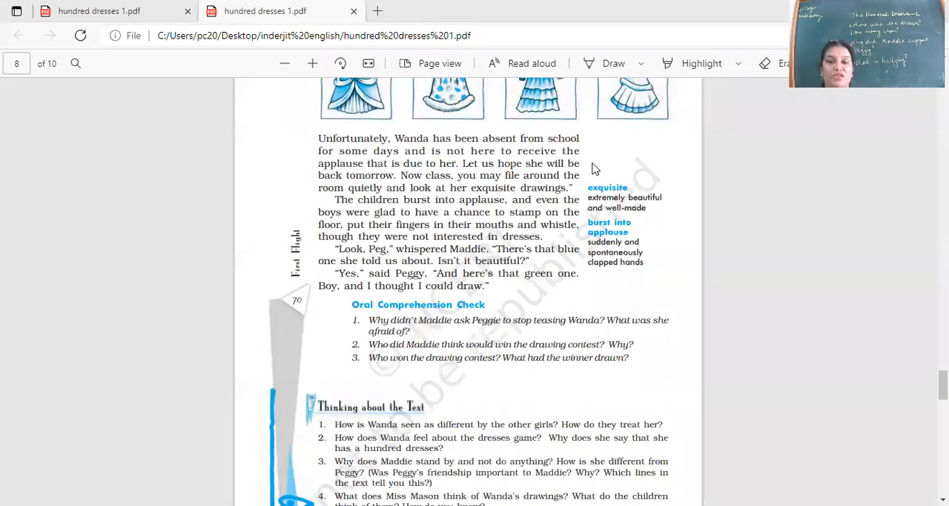
# - Scroll to the bottom of page 8 so all four 'Thinking about the Text' questions show in full
pyautogui.scroll(-3)
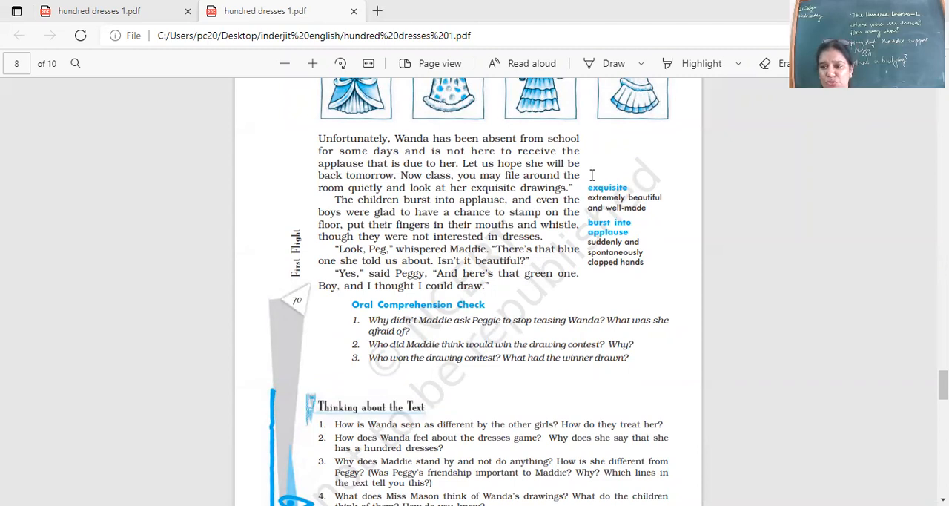
pyautogui.moveTo(388, 214)
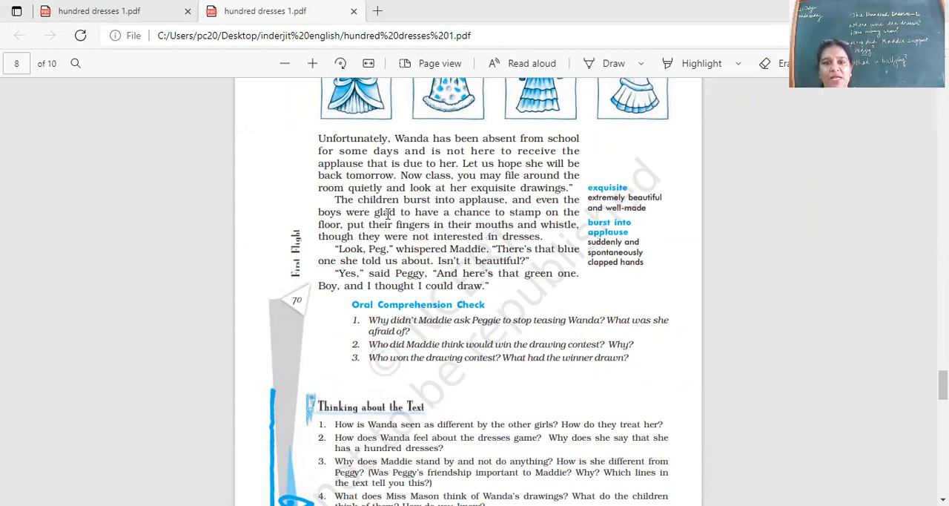
pyautogui.moveTo(510, 205)
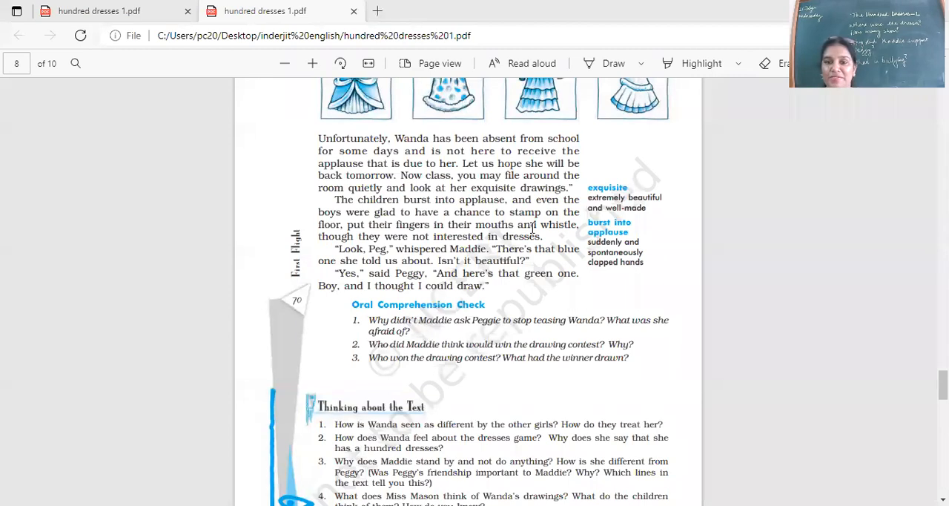
pyautogui.scroll(-3)
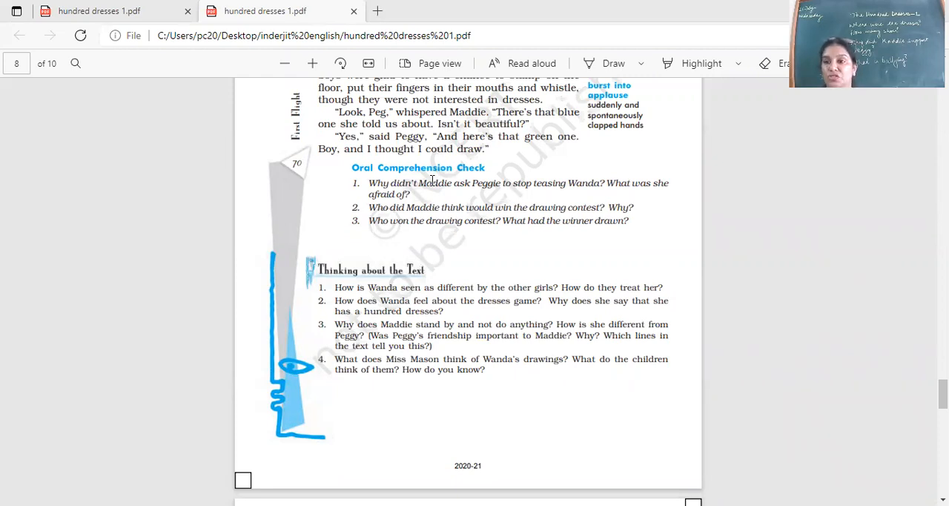
pyautogui.moveTo(556, 205)
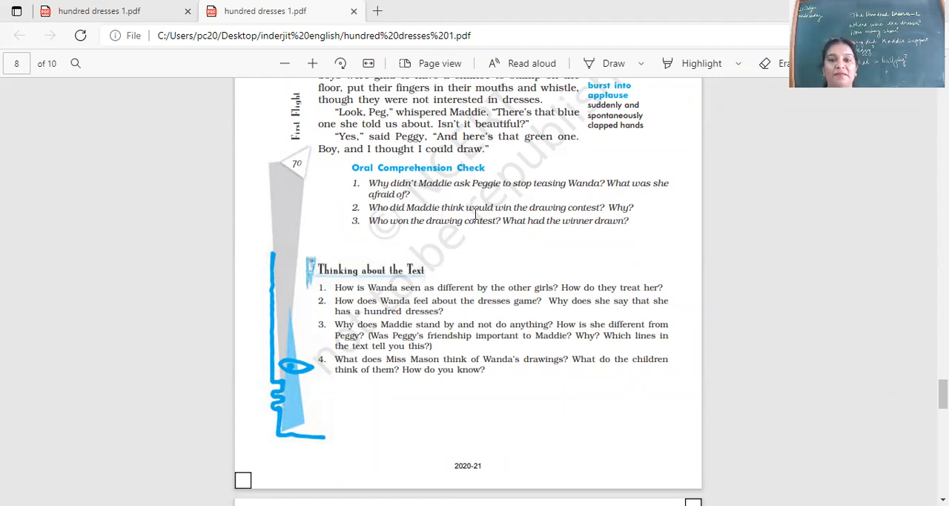
pyautogui.moveTo(584, 226)
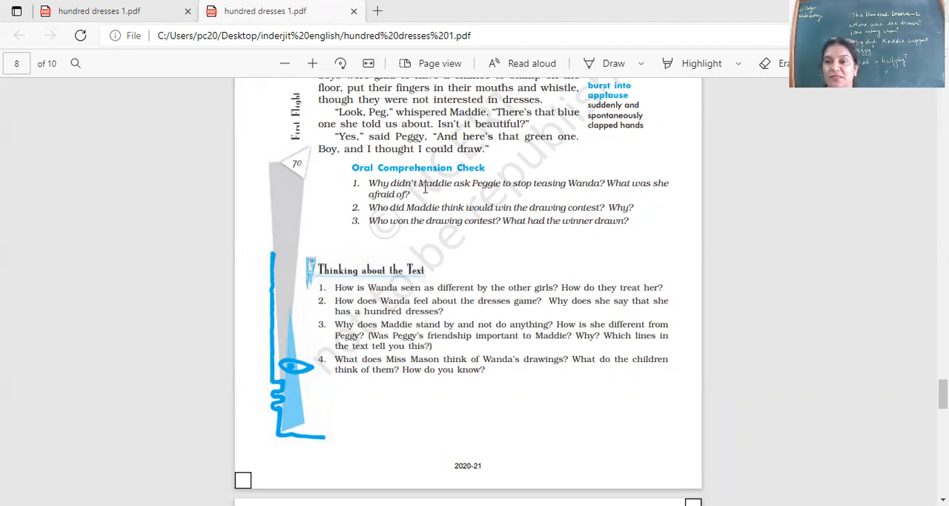
pyautogui.moveTo(433, 239)
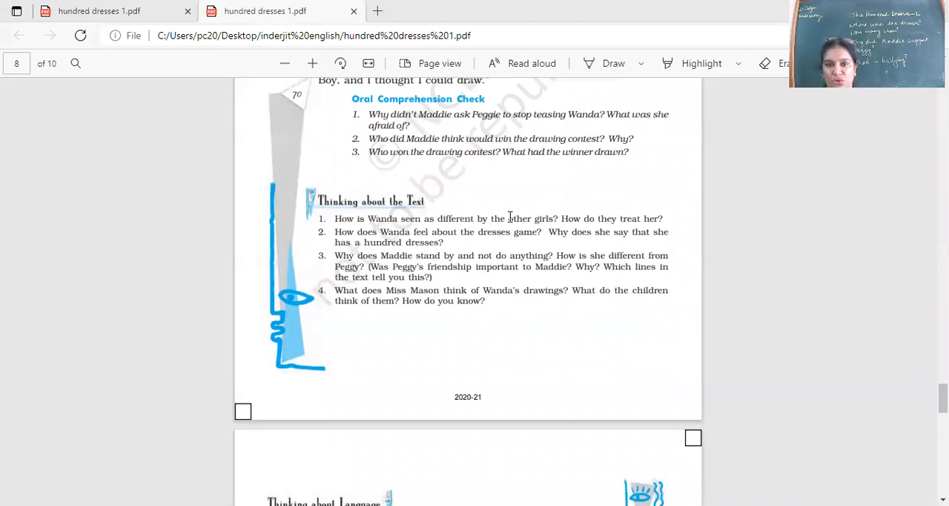
# - Scroll down to the next page and back up to centre the 'Thinking about the Text' questions
pyautogui.scroll(-3)
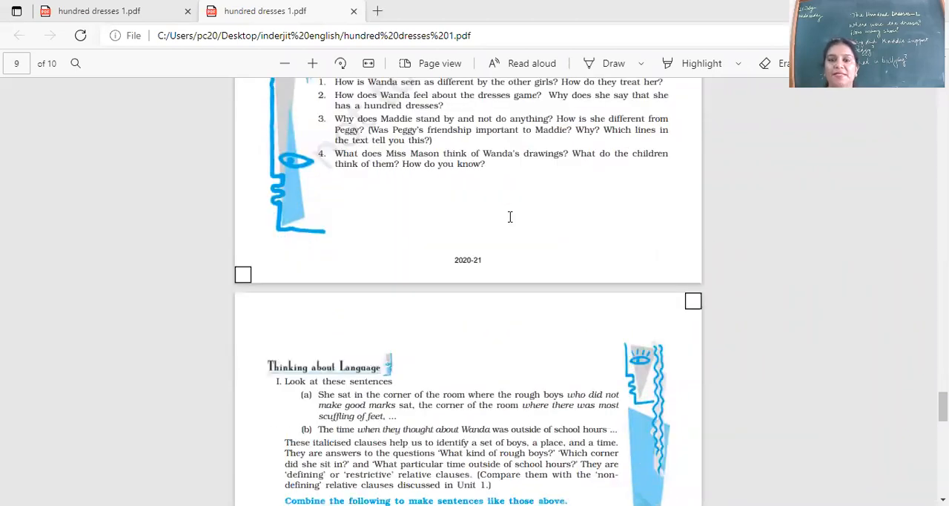
pyautogui.scroll(3)
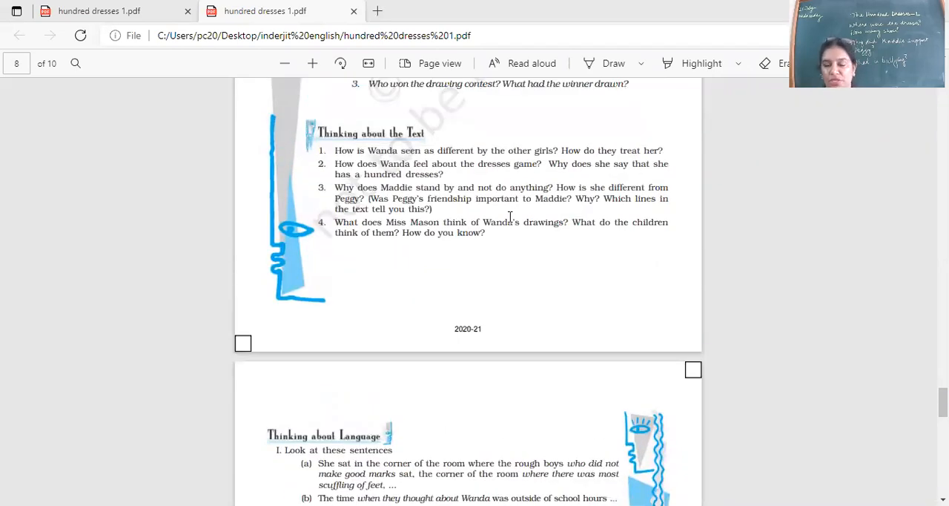
pyautogui.moveTo(390, 148)
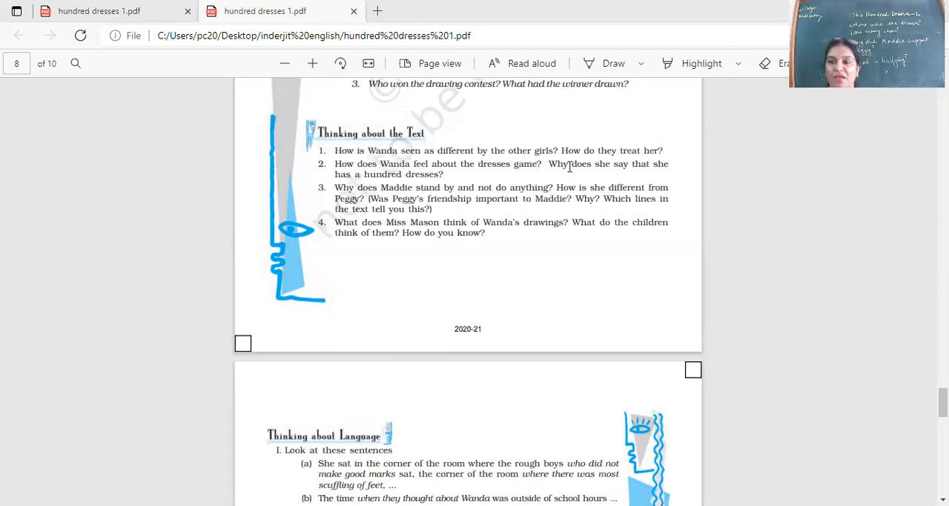
pyautogui.moveTo(632, 162)
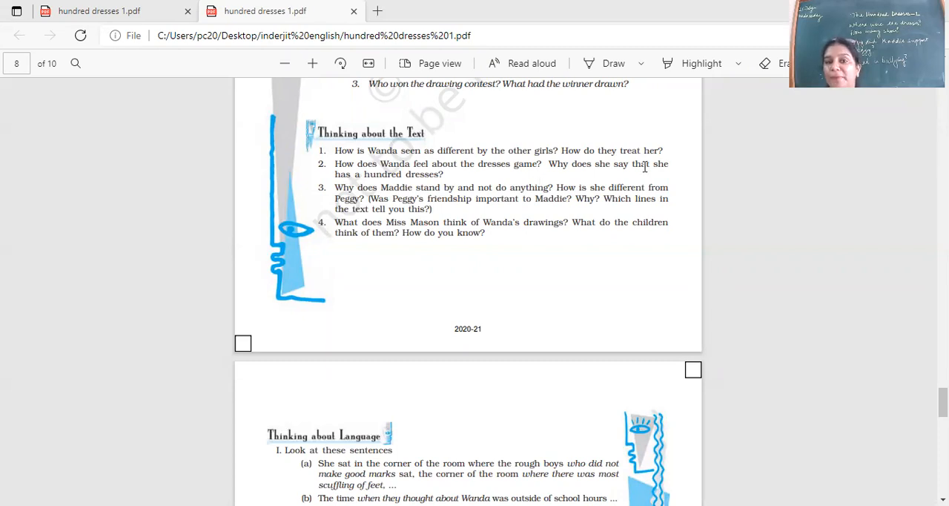
pyautogui.moveTo(451, 219)
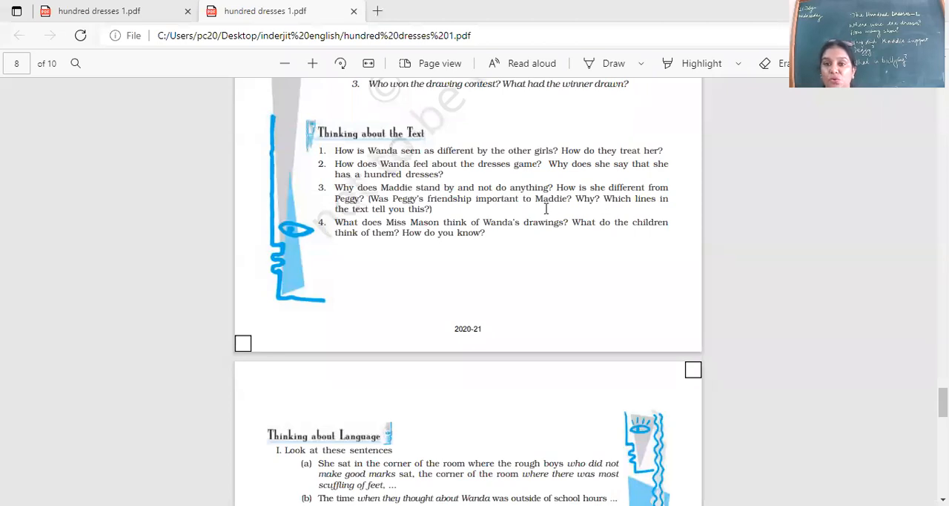
pyautogui.moveTo(430, 175)
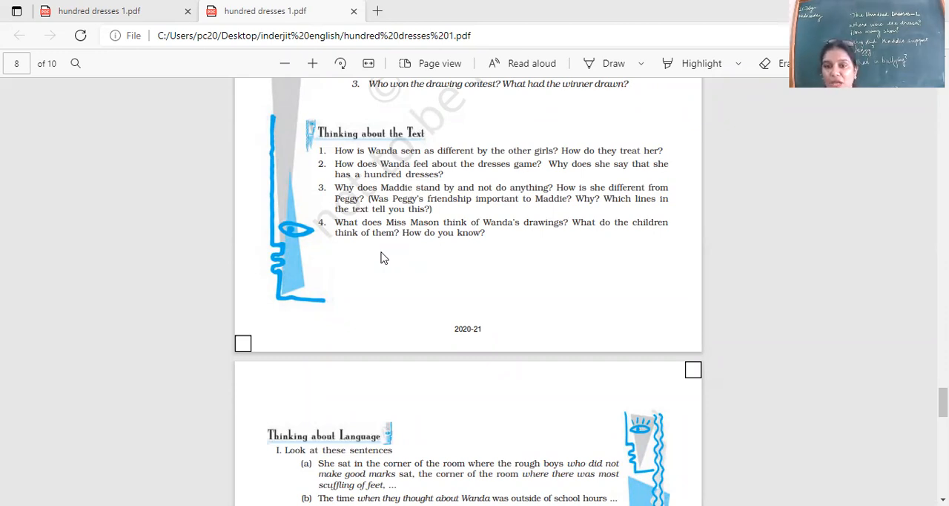
pyautogui.moveTo(228, 93)
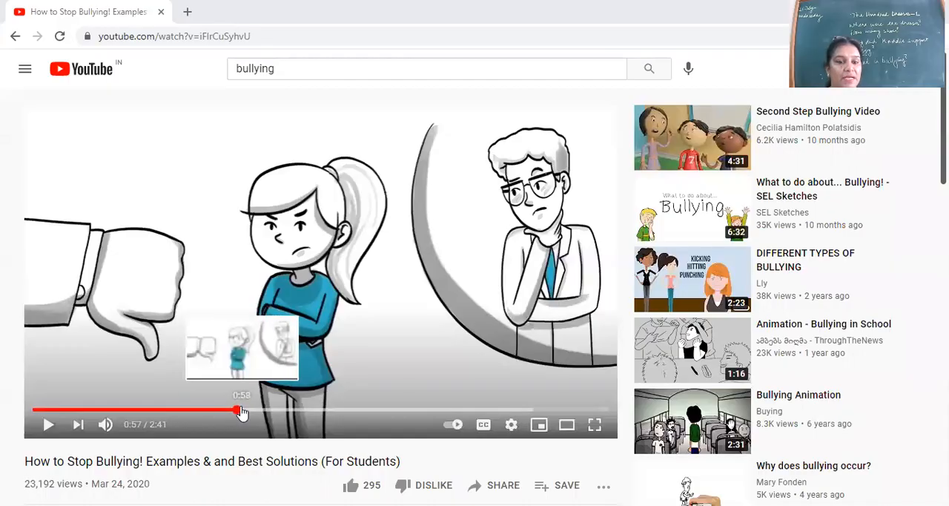
# - Drag the playhead back from about 0:57 to around 0:36 of the 2:41 bullying video
pyautogui.moveTo(240, 410); pyautogui.dragTo(228, 412)
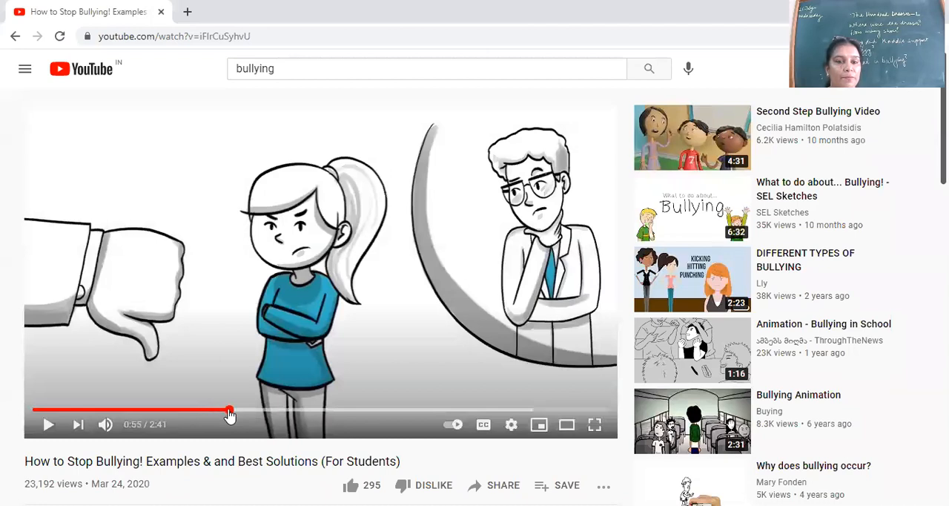
pyautogui.moveTo(228, 409); pyautogui.dragTo(163, 409)
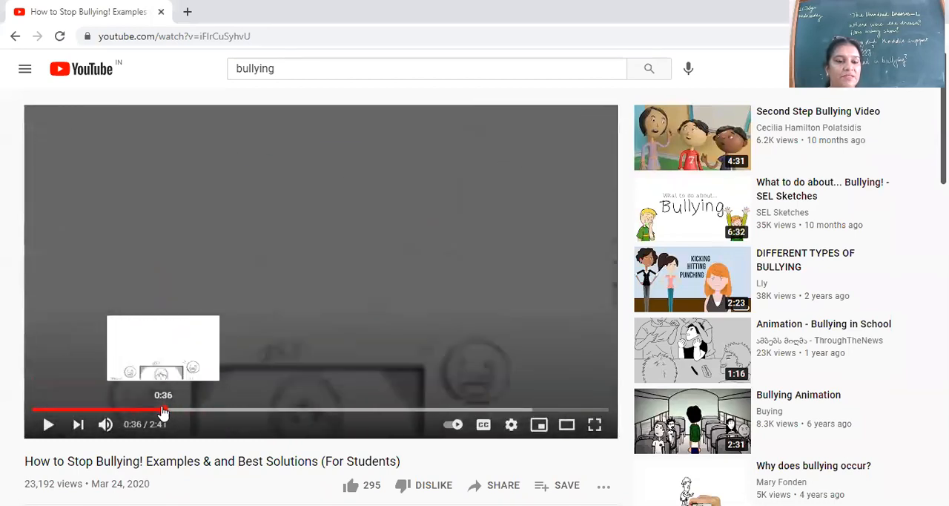